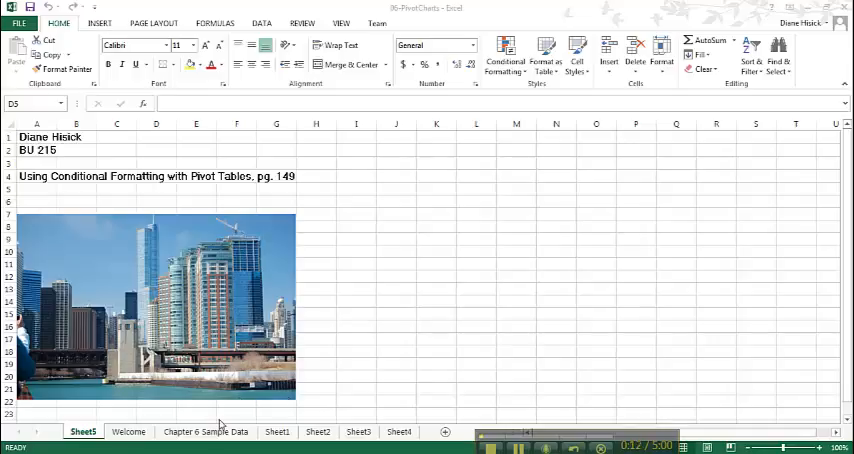
Start a PivotTable from the Chapter 6 Sample Data sheet via Insert > PivotTable
{"action": "left_click", "coordinate": [156, 188]}
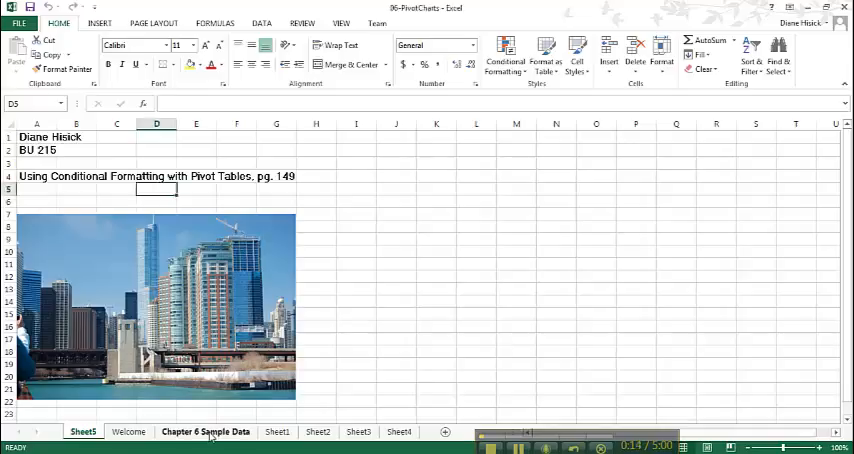
{"action": "left_click", "coordinate": [204, 432]}
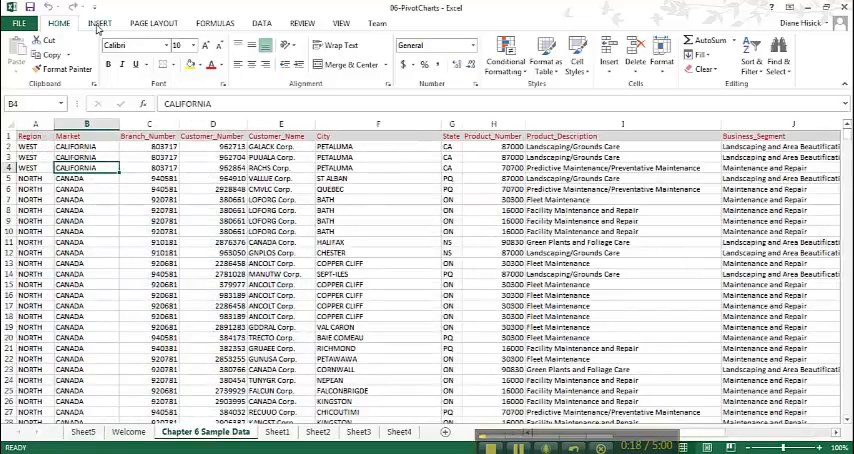
{"action": "left_click", "coordinate": [22, 56]}
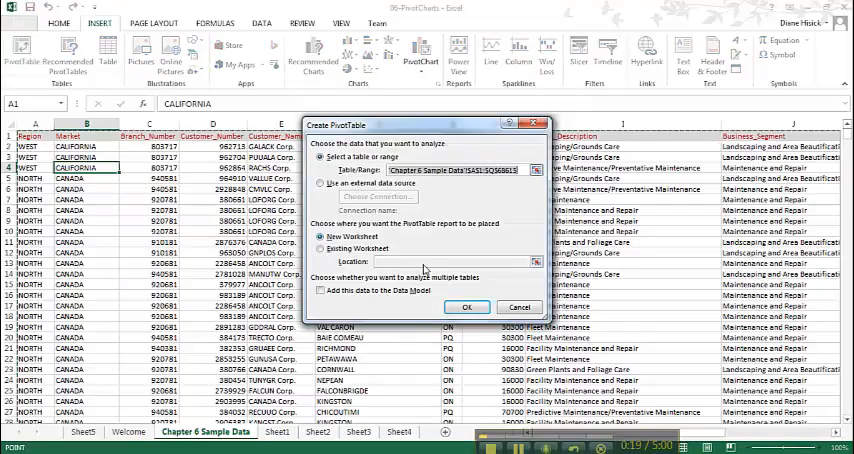
Place the PivotTable on a new worksheet with Market as rows and Sales_Amount summed twice
{"action": "left_click", "coordinate": [466, 308]}
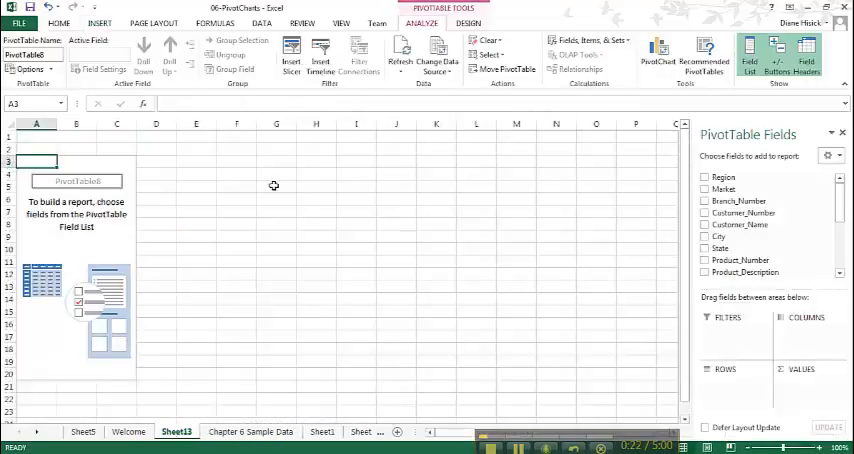
{"action": "mouse_move", "coordinate": [652, 162]}
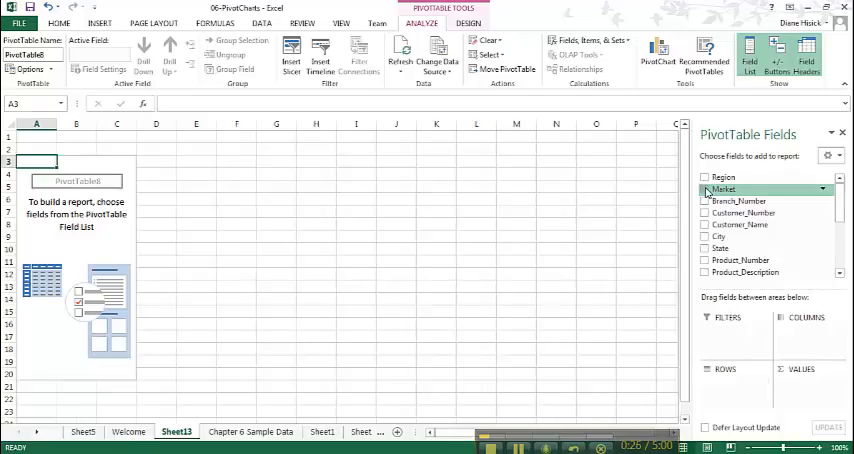
{"action": "left_click", "coordinate": [706, 188]}
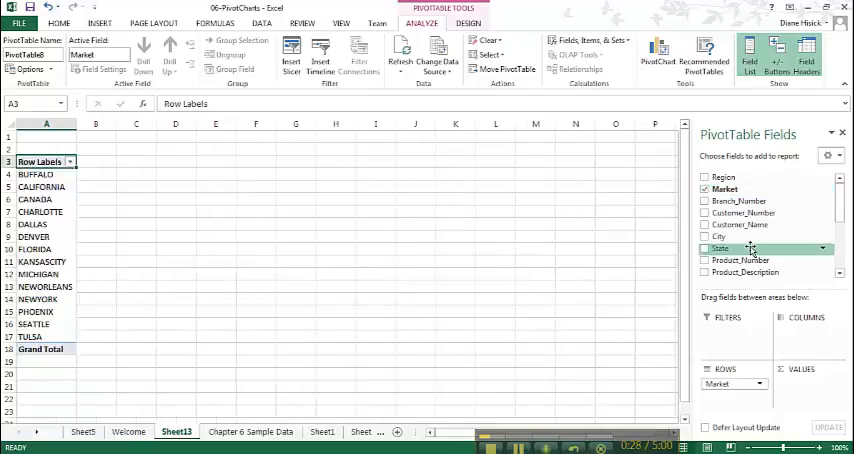
{"action": "scroll", "scroll_direction": "down", "scroll_amount": 3}
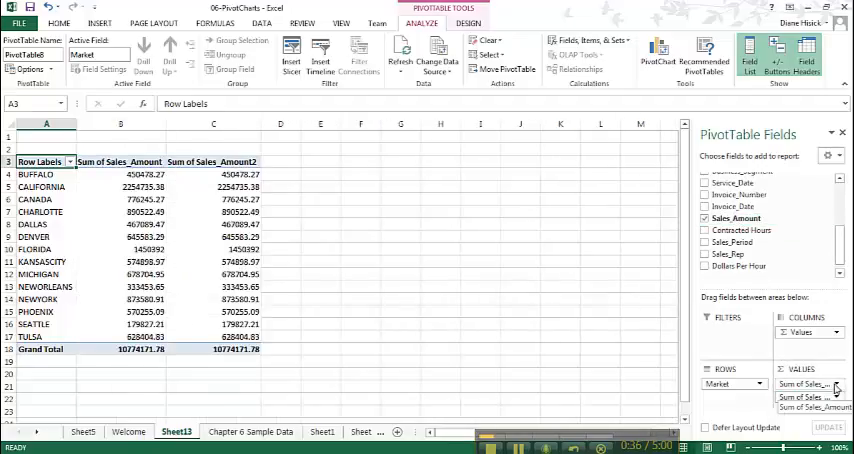
Format the first Sum of Sales_Amount as Currency with 0 decimal places
{"action": "left_click", "coordinate": [804, 384]}
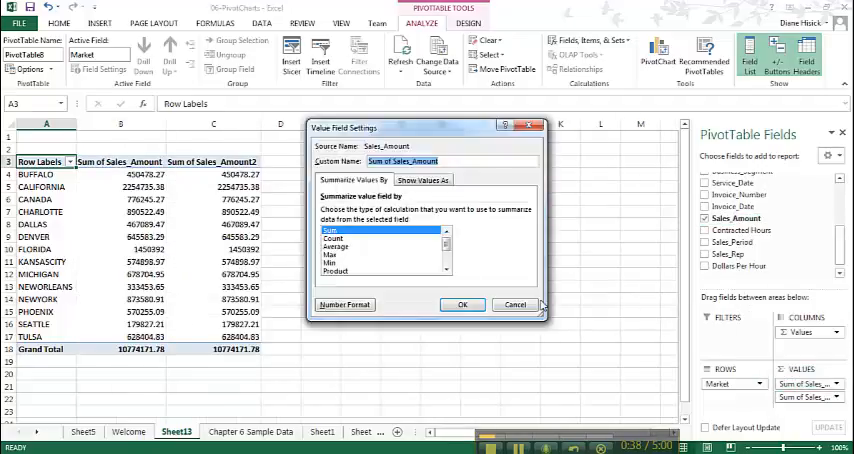
{"action": "left_click", "coordinate": [344, 304]}
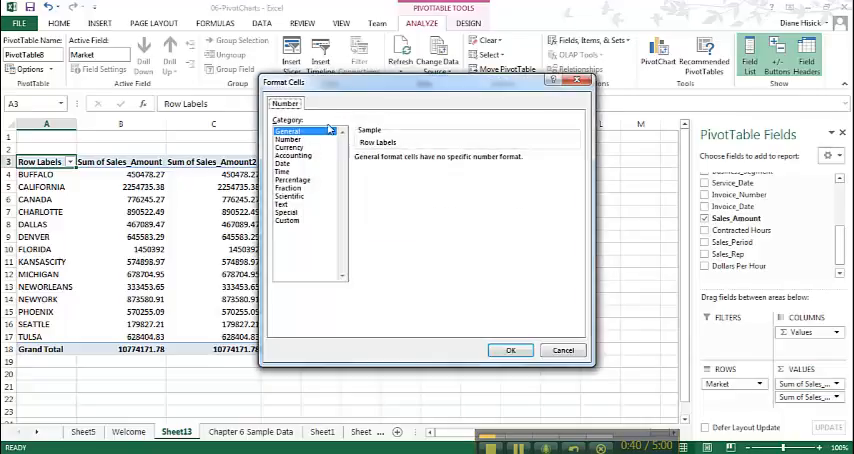
{"action": "left_click", "coordinate": [288, 148]}
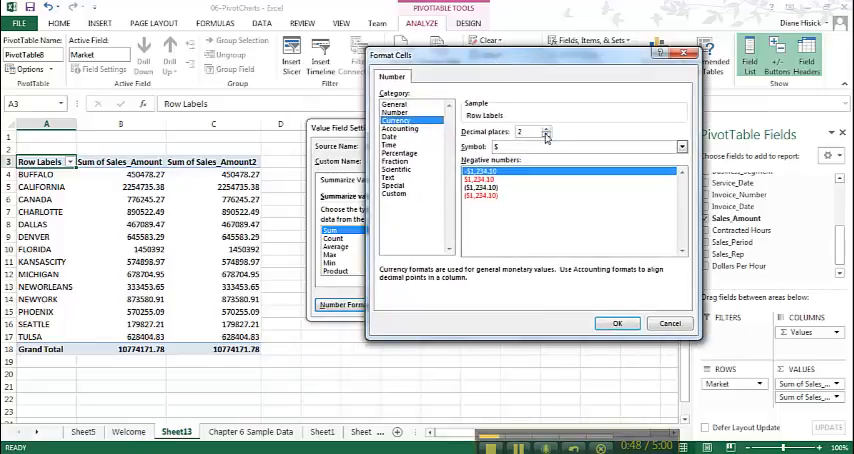
{"action": "left_click", "coordinate": [546, 134]}
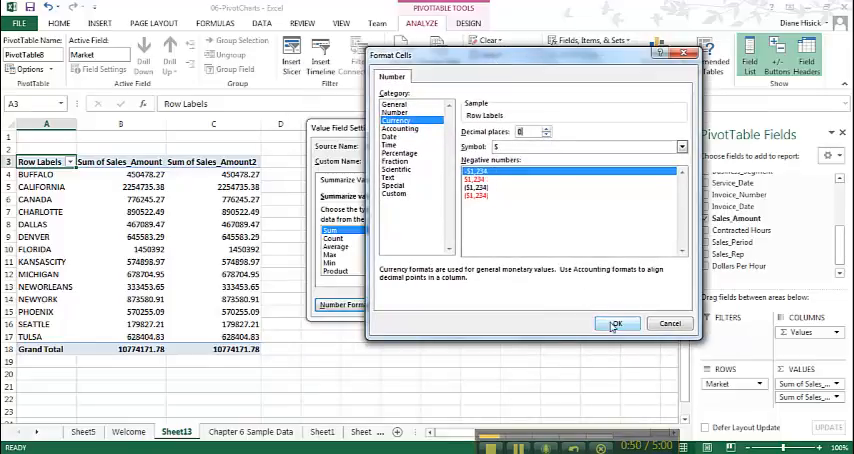
{"action": "left_click", "coordinate": [616, 324]}
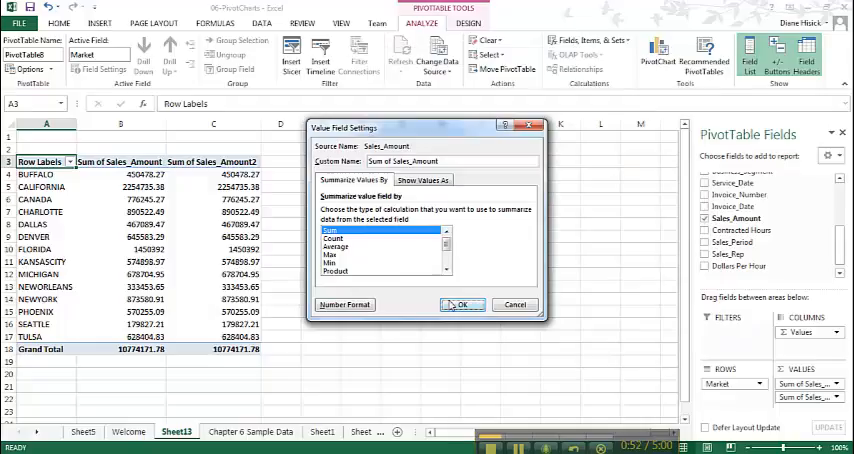
{"action": "left_click", "coordinate": [462, 304]}
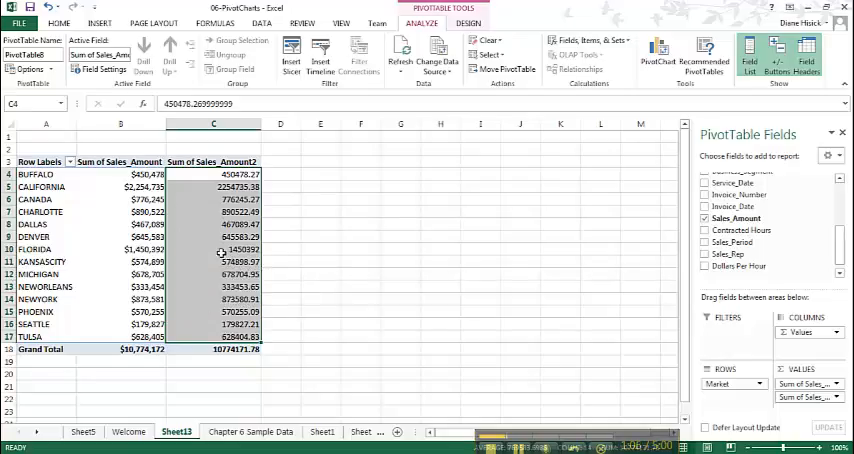
Apply pink gradient data bars to the Sum of Sales_Amount2 values
{"action": "left_click", "coordinate": [58, 22]}
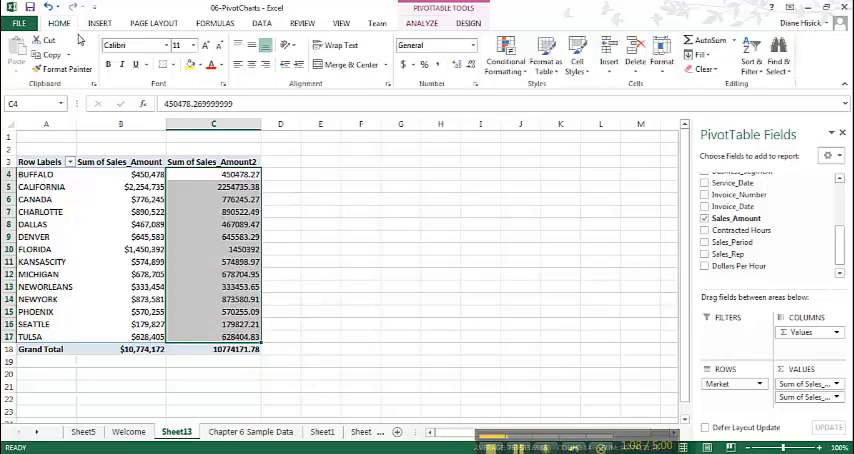
{"action": "left_click", "coordinate": [504, 56]}
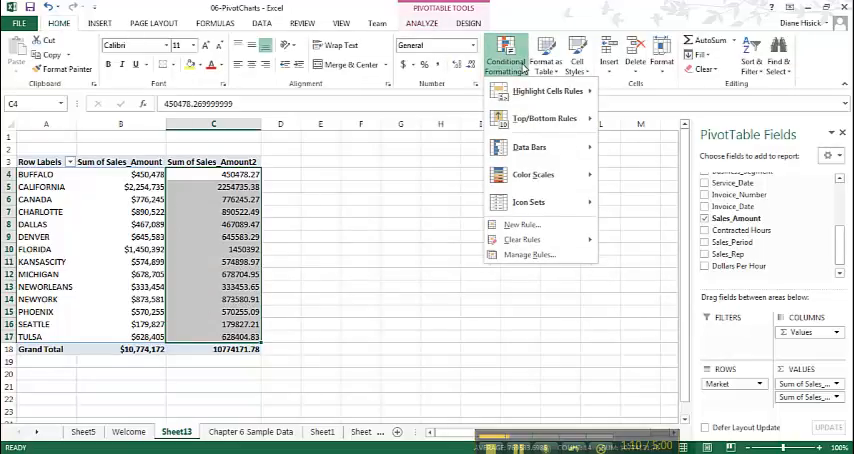
{"action": "mouse_move", "coordinate": [530, 148]}
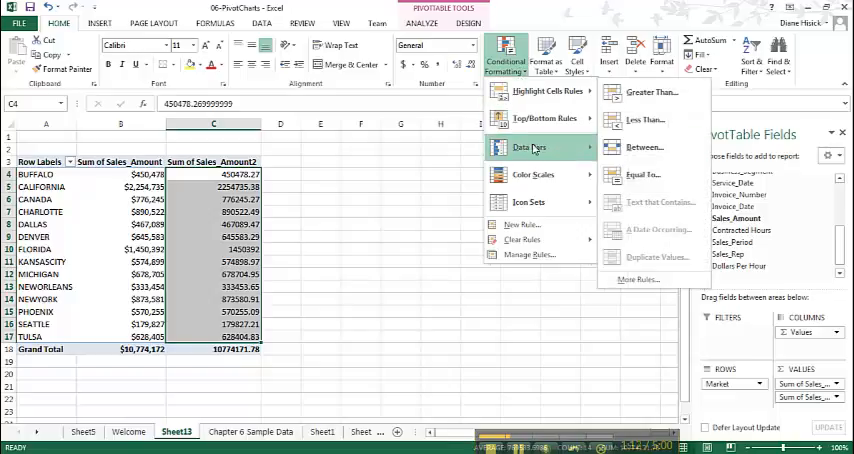
{"action": "left_click", "coordinate": [528, 148]}
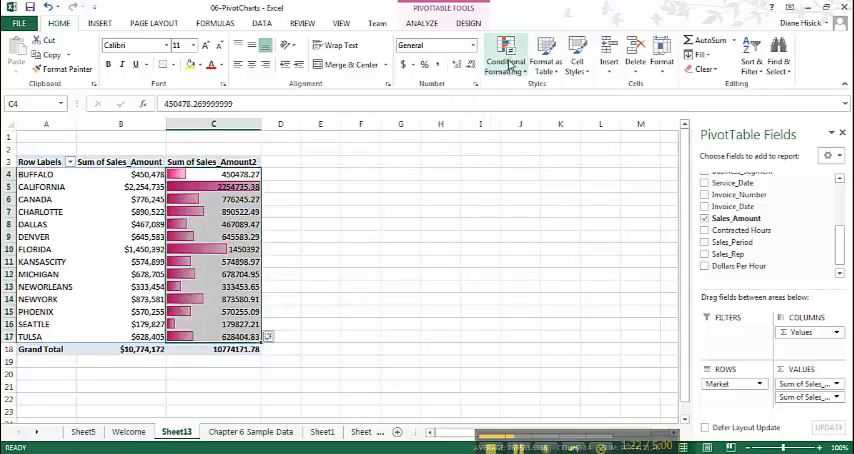
Edit the data bar rule to Show Bar Only with a pink fill, hiding the numbers
{"action": "left_click", "coordinate": [504, 58]}
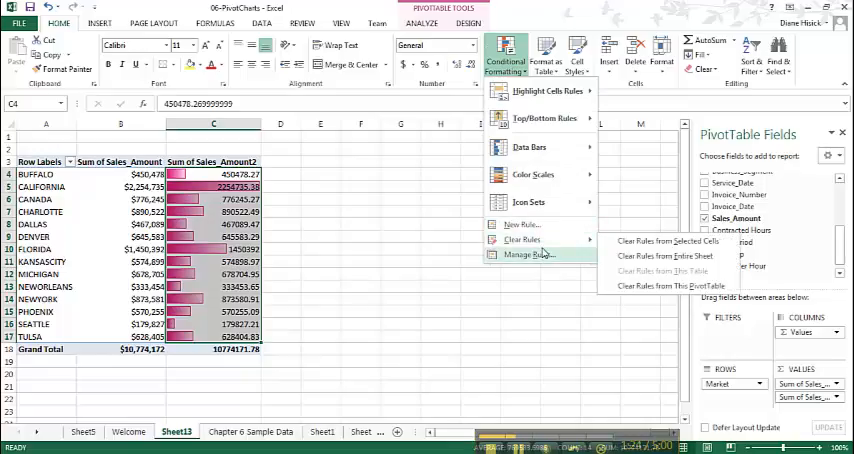
{"action": "left_click", "coordinate": [528, 254]}
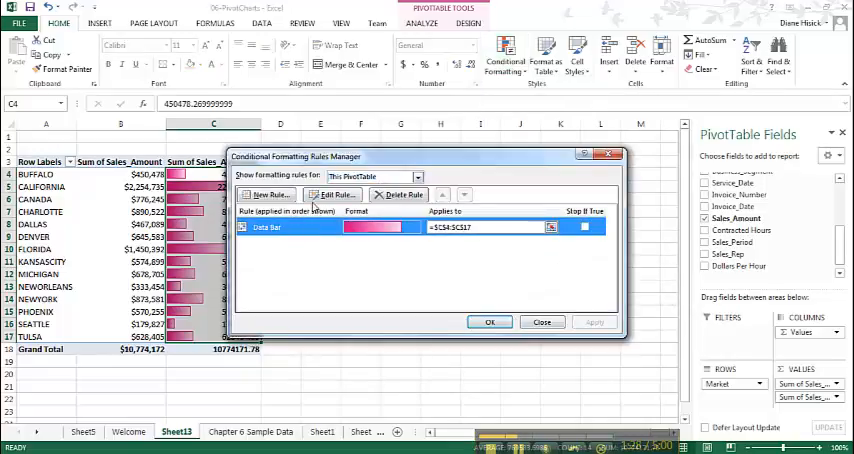
{"action": "left_click", "coordinate": [336, 194]}
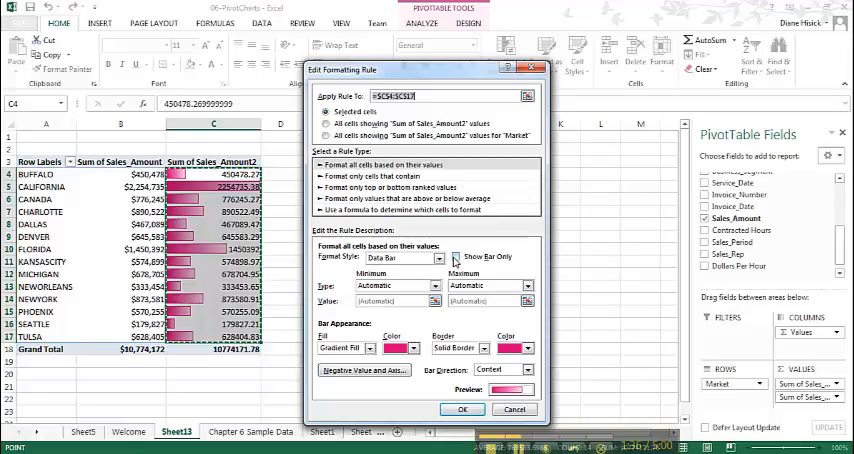
{"action": "left_click", "coordinate": [456, 256]}
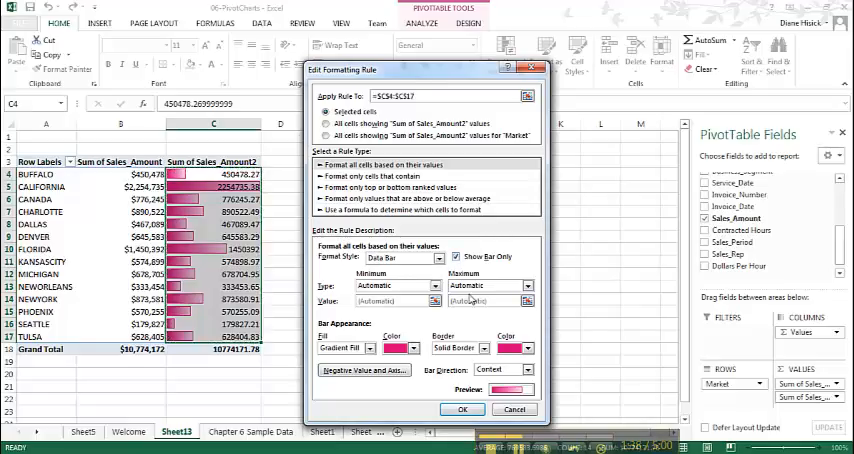
{"action": "mouse_move", "coordinate": [480, 320]}
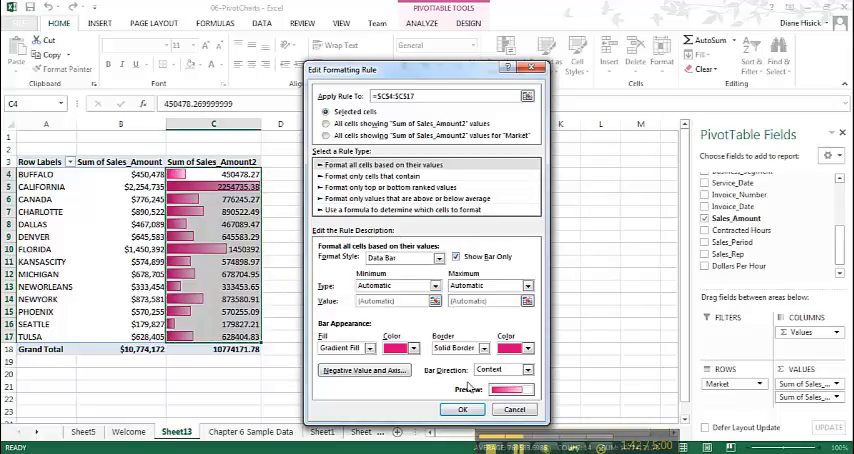
{"action": "left_click", "coordinate": [462, 408]}
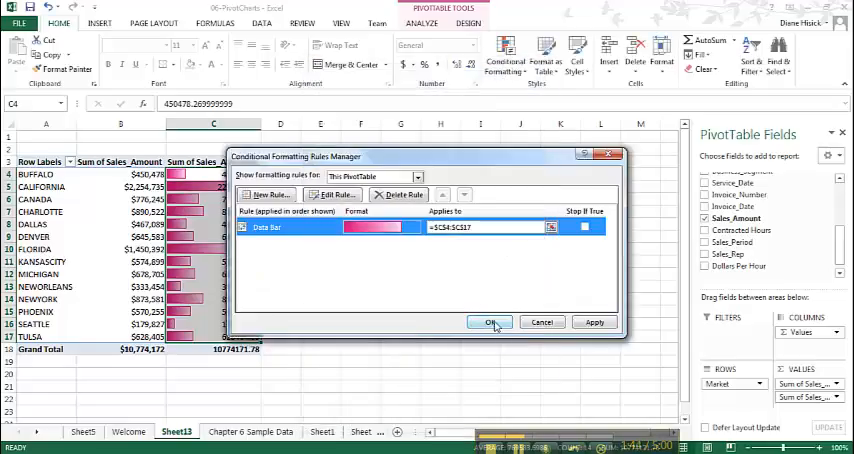
{"action": "left_click", "coordinate": [490, 322]}
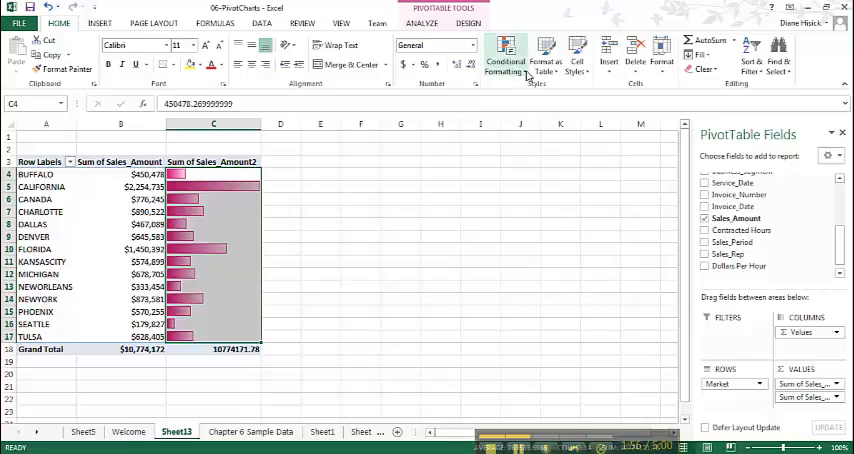
Add a Top 10% rule set to 20 with Green Fill and Dark Green Text
{"action": "left_click", "coordinate": [504, 52]}
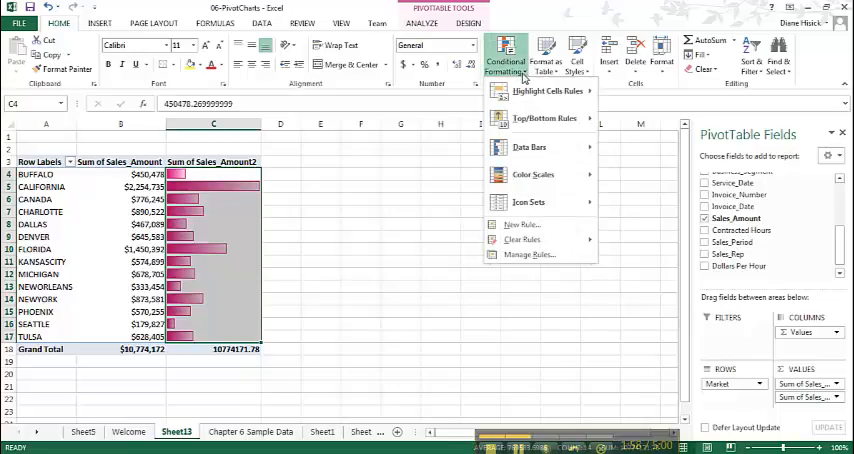
{"action": "mouse_move", "coordinate": [544, 118]}
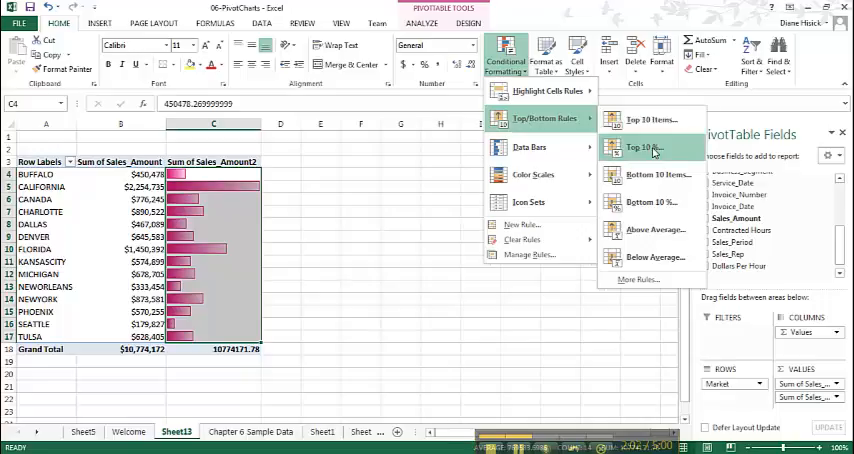
{"action": "left_click", "coordinate": [644, 148]}
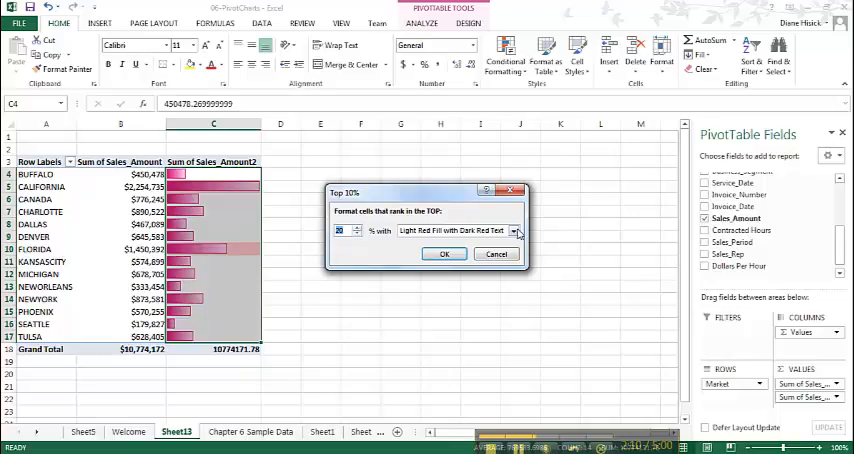
{"action": "left_click", "coordinate": [514, 230]}
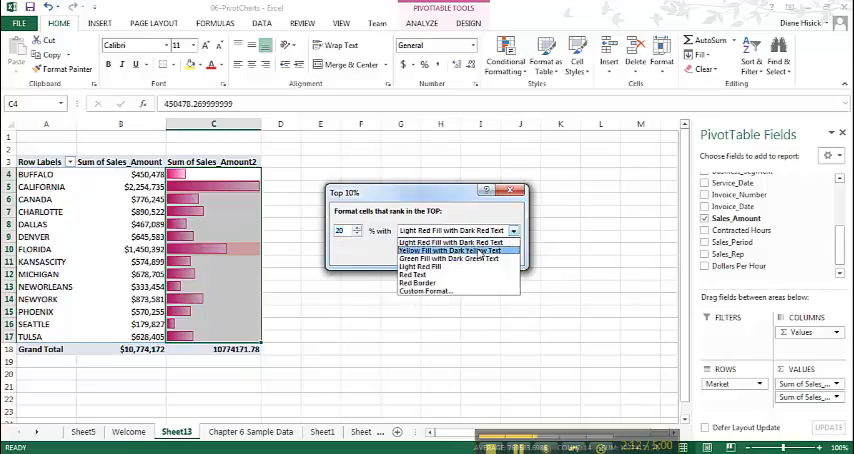
{"action": "mouse_move", "coordinate": [450, 260]}
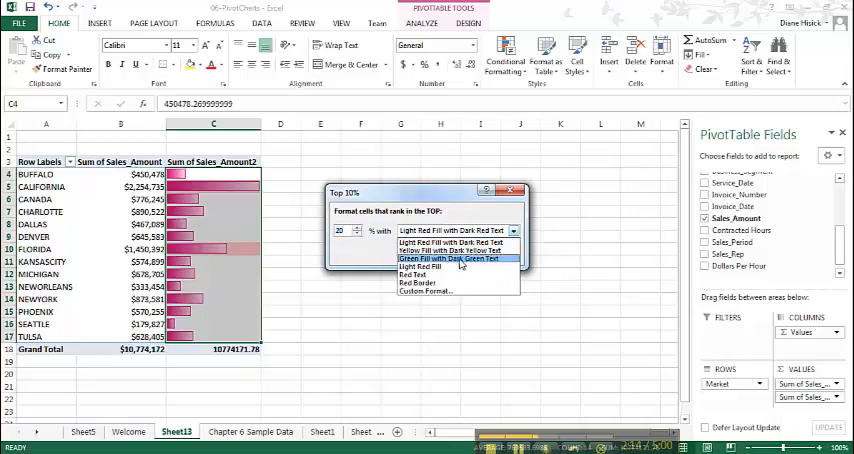
{"action": "left_click", "coordinate": [448, 258]}
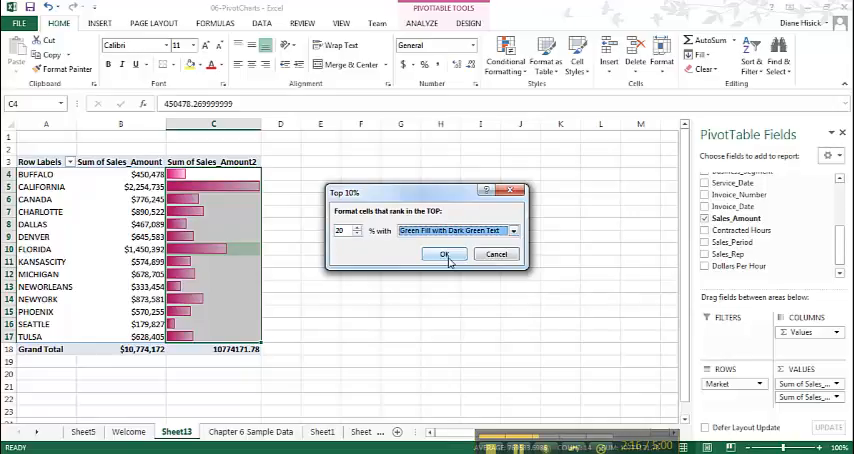
{"action": "left_click", "coordinate": [444, 252]}
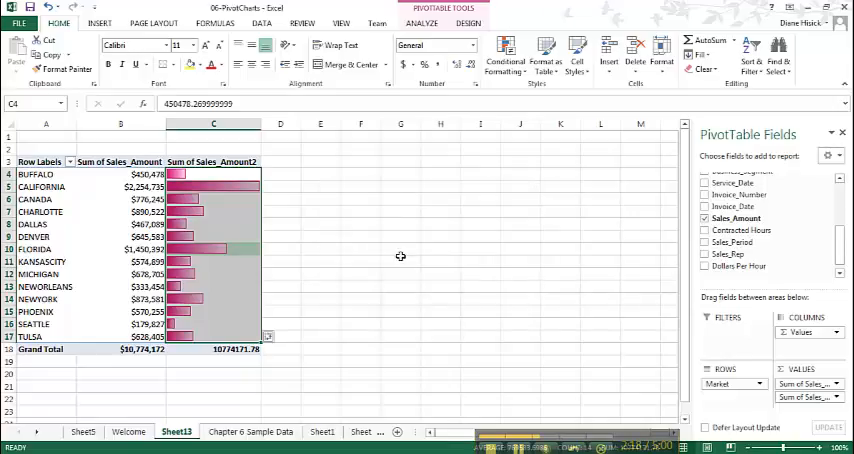
{"action": "left_click", "coordinate": [212, 272]}
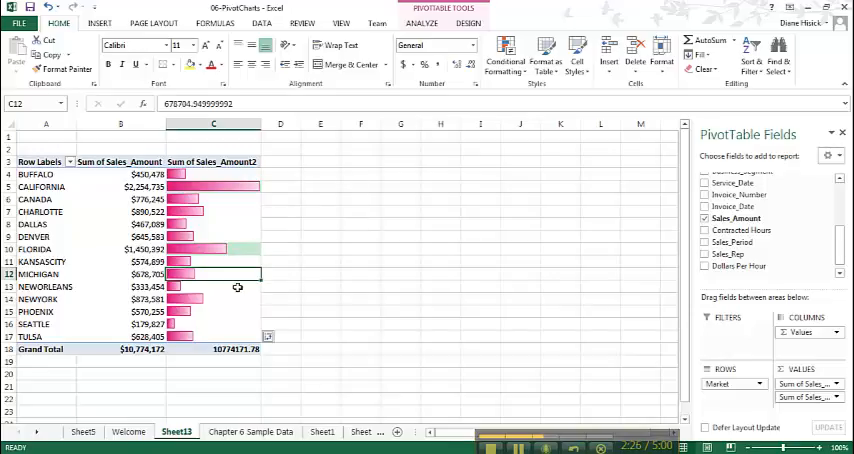
Select a cell in the PivotTable to reach the Row Labels filter
{"action": "left_click", "coordinate": [212, 286]}
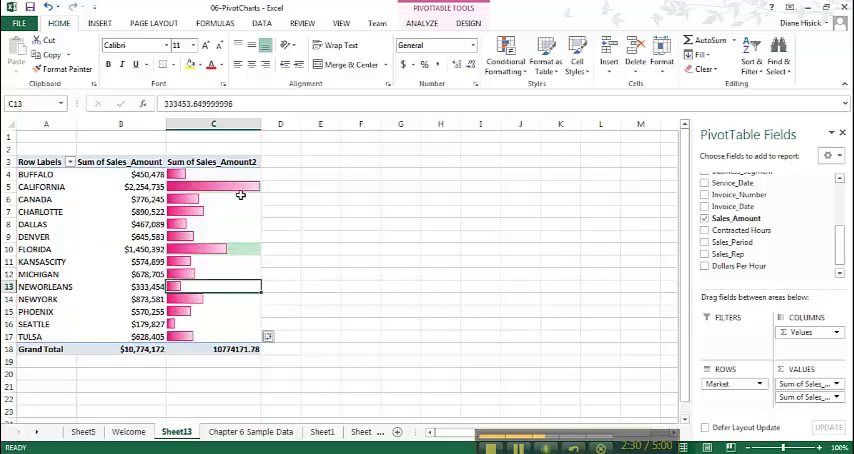
{"action": "mouse_move", "coordinate": [244, 248]}
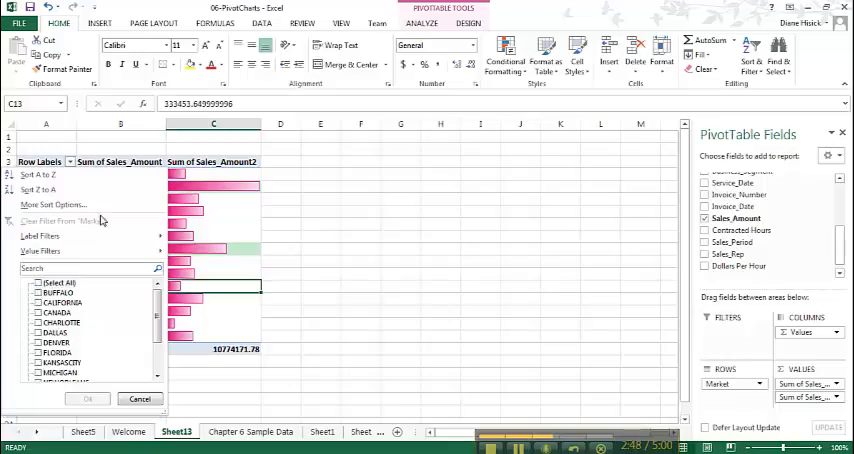
Filter Row Labels to Buffalo, Canada, Charlotte, Dallas, Denver and NewOrleans, swapping out California
{"action": "left_click", "coordinate": [36, 304]}
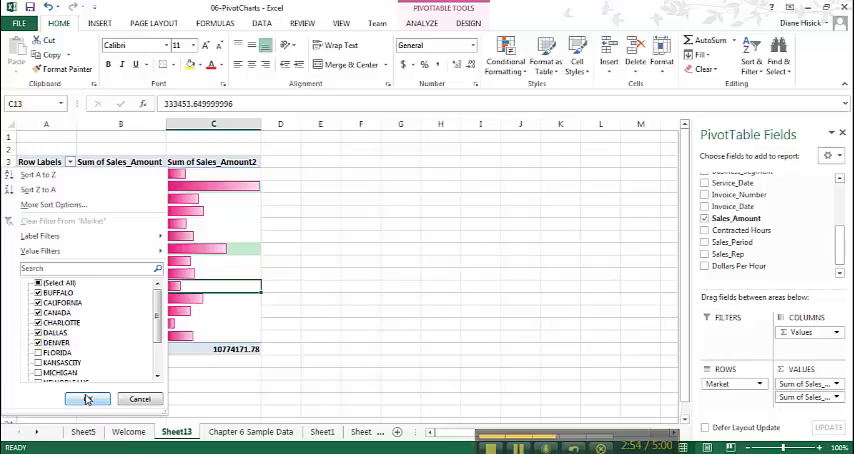
{"action": "left_click", "coordinate": [88, 398]}
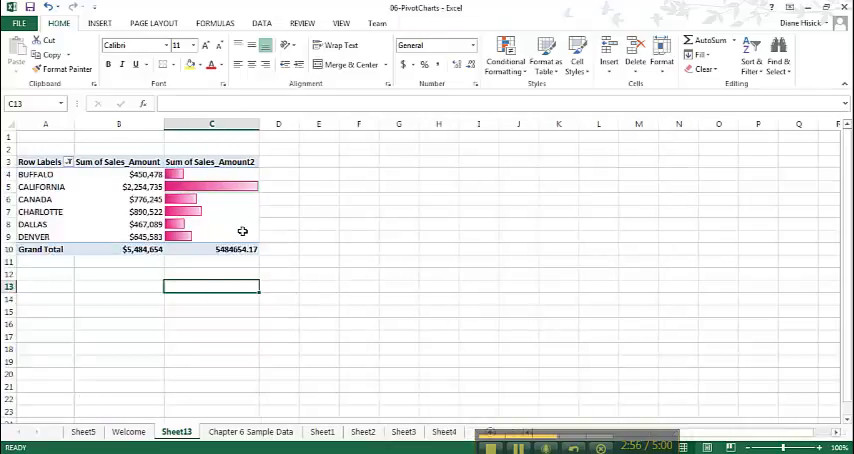
{"action": "mouse_move", "coordinate": [208, 212]}
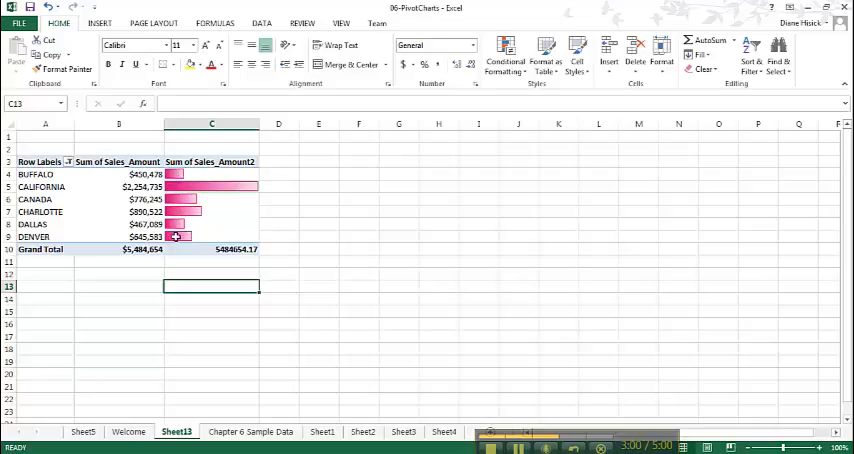
{"action": "mouse_move", "coordinate": [190, 192]}
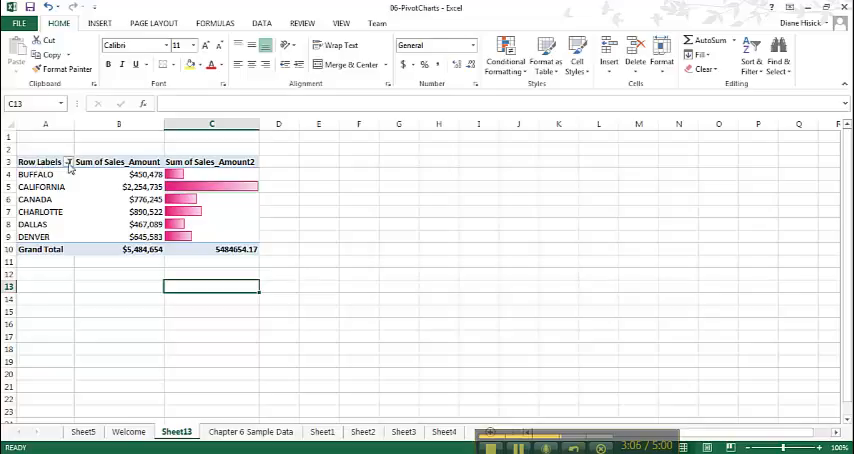
{"action": "left_click", "coordinate": [68, 160]}
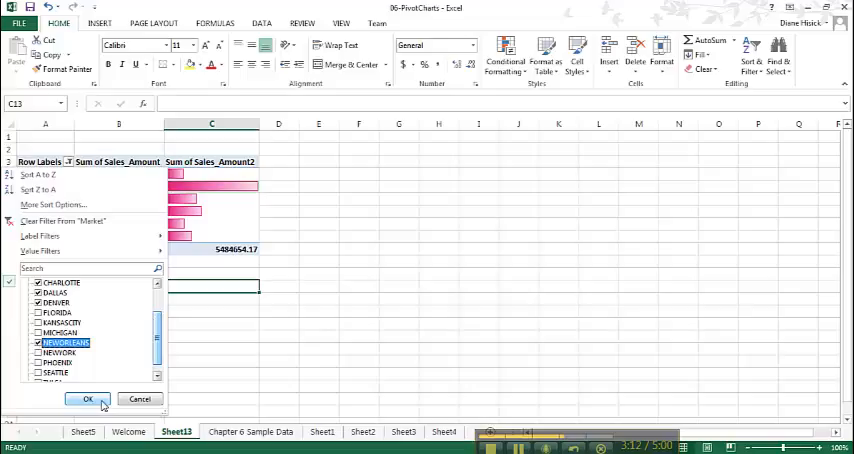
{"action": "left_click", "coordinate": [88, 400]}
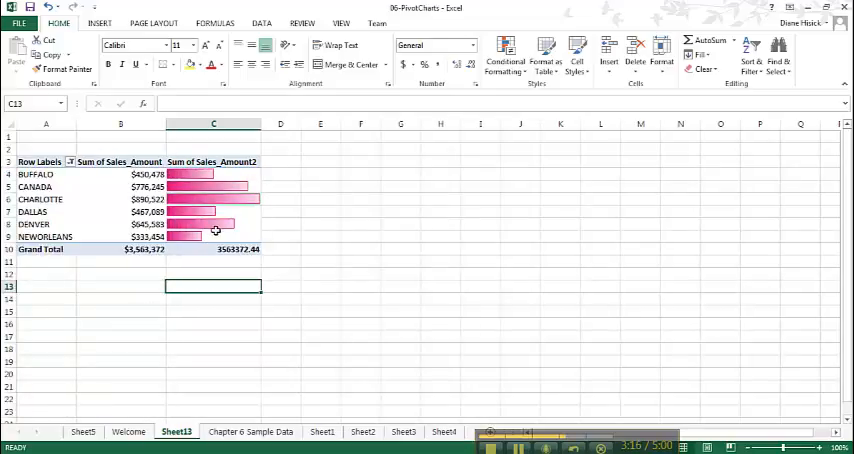
{"action": "mouse_move", "coordinate": [224, 276]}
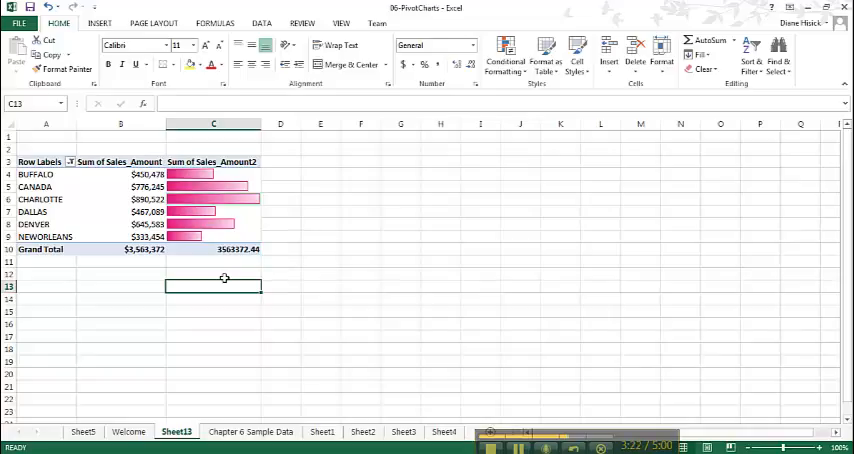
{"action": "mouse_move", "coordinate": [120, 186]}
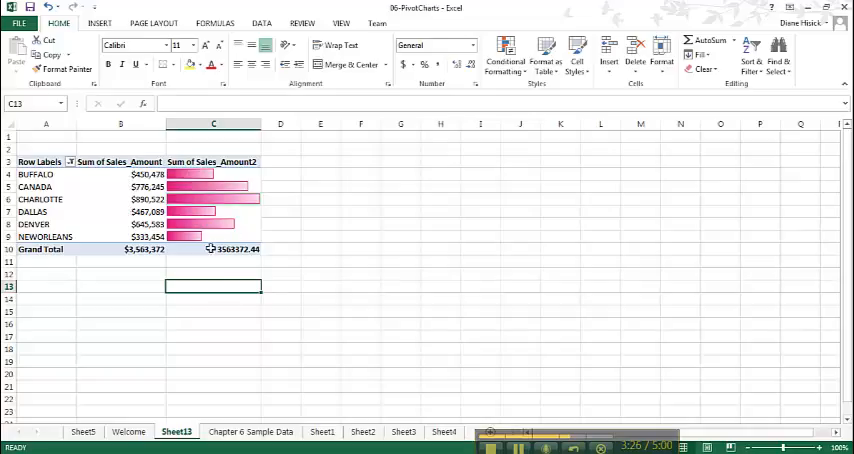
{"action": "mouse_move", "coordinate": [118, 408]}
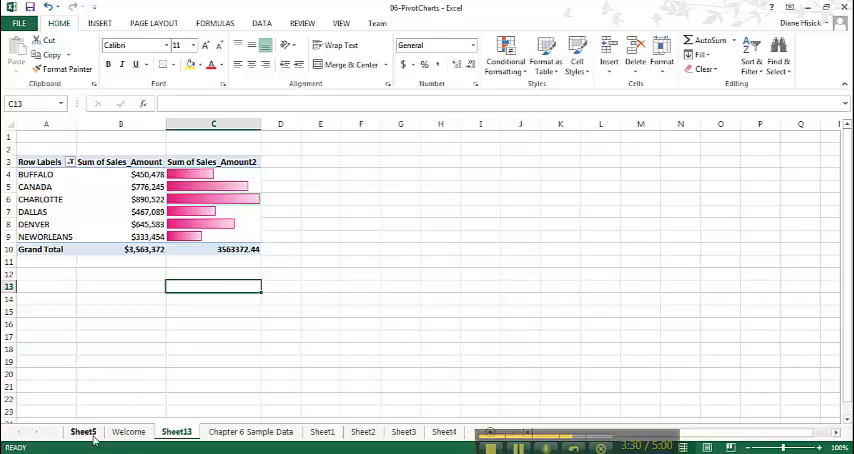
Show the Welcome sheet of the workbook
{"action": "left_click", "coordinate": [128, 432]}
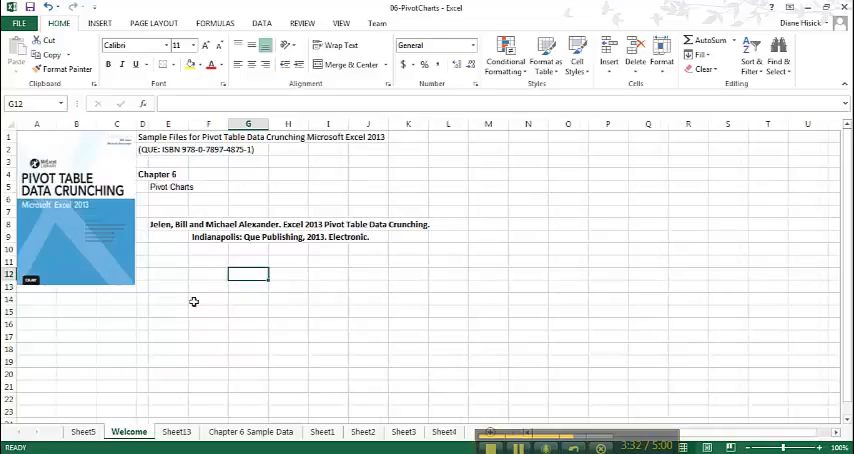